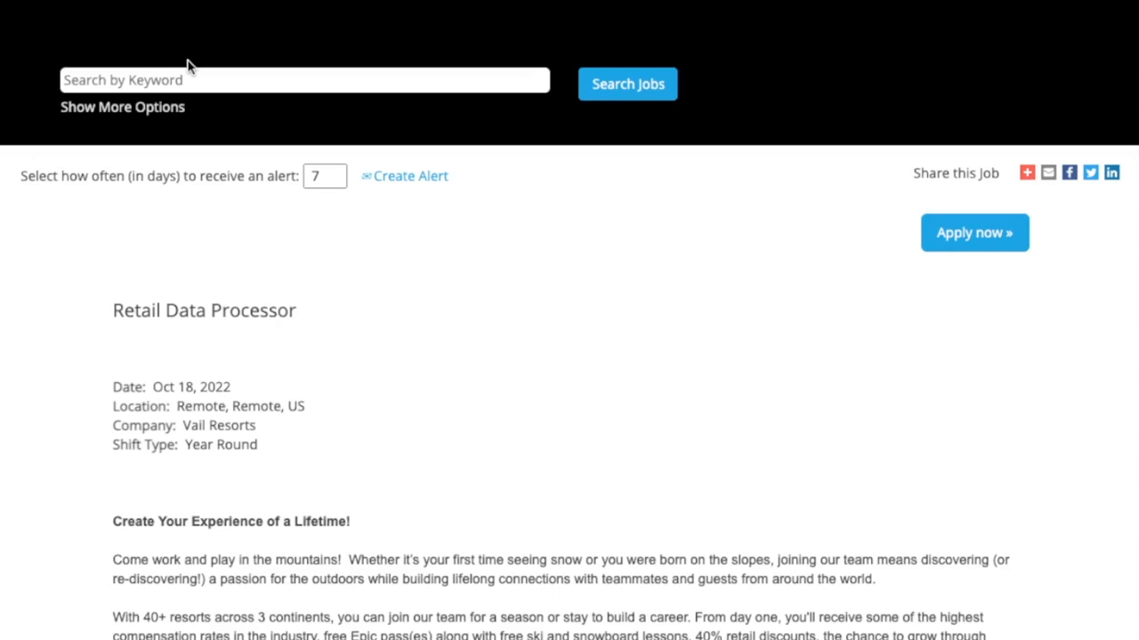
mouse_move(436, 345)
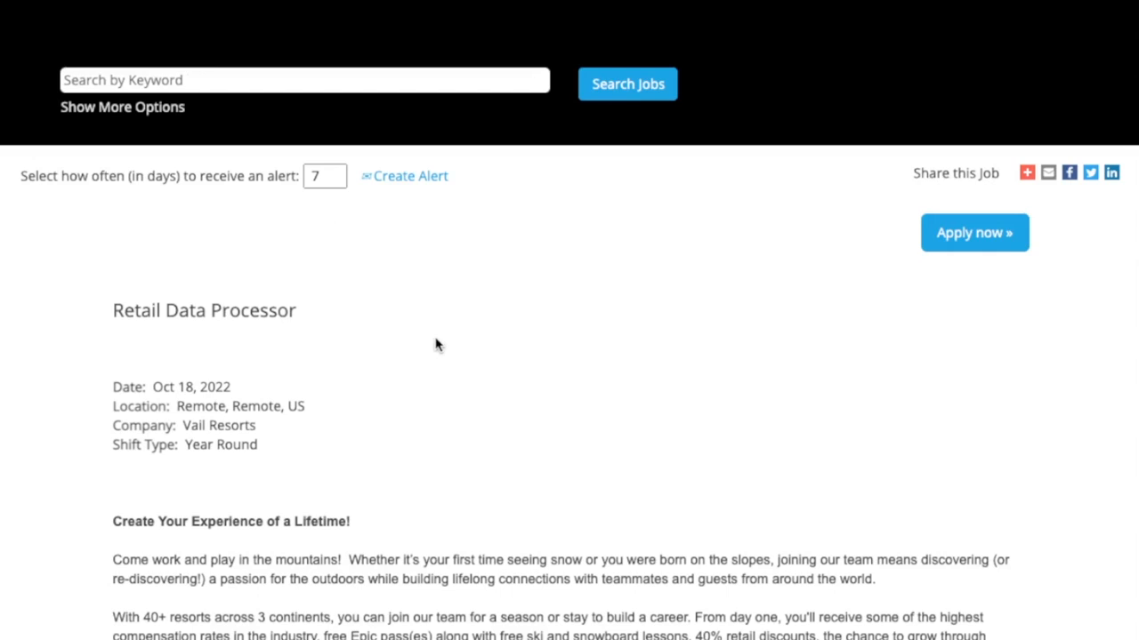
mouse_move(246, 373)
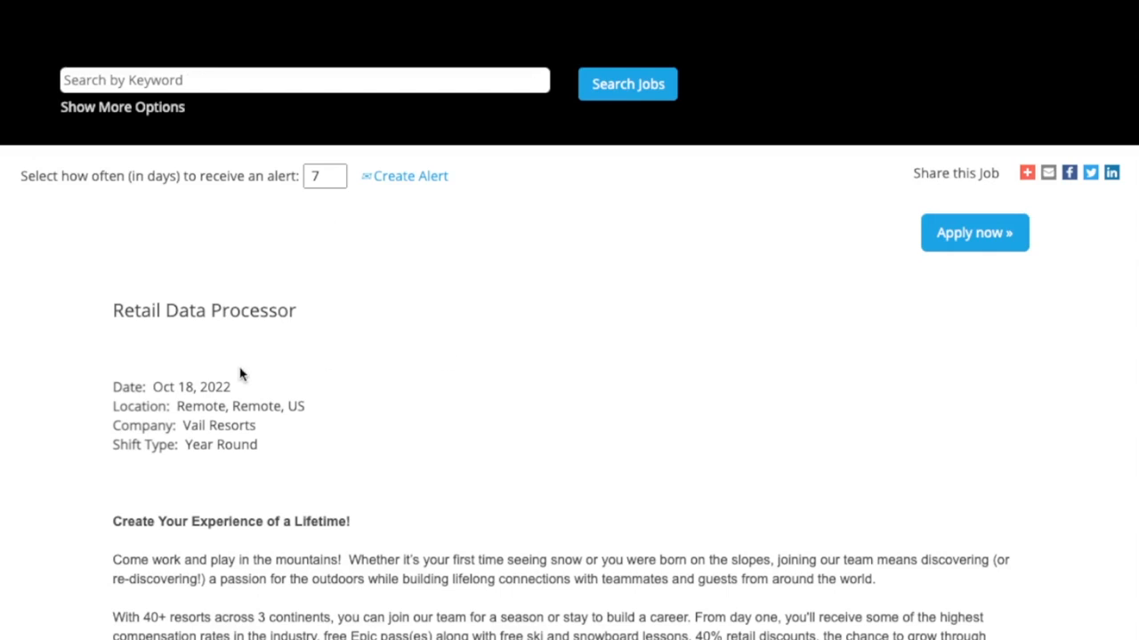
mouse_move(281, 317)
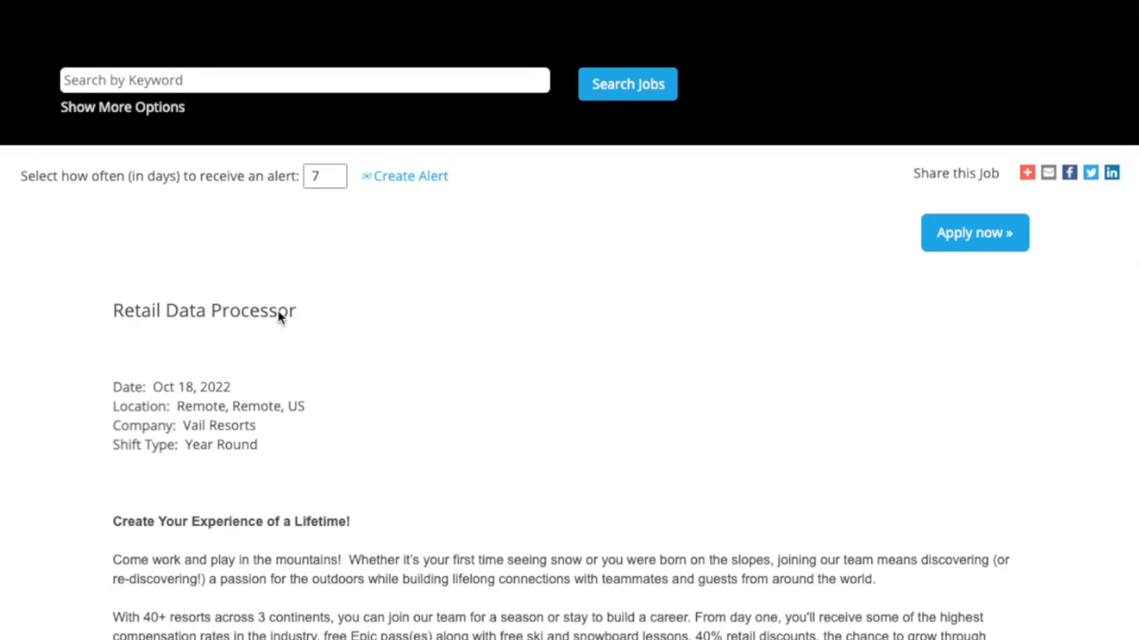
mouse_move(123, 407)
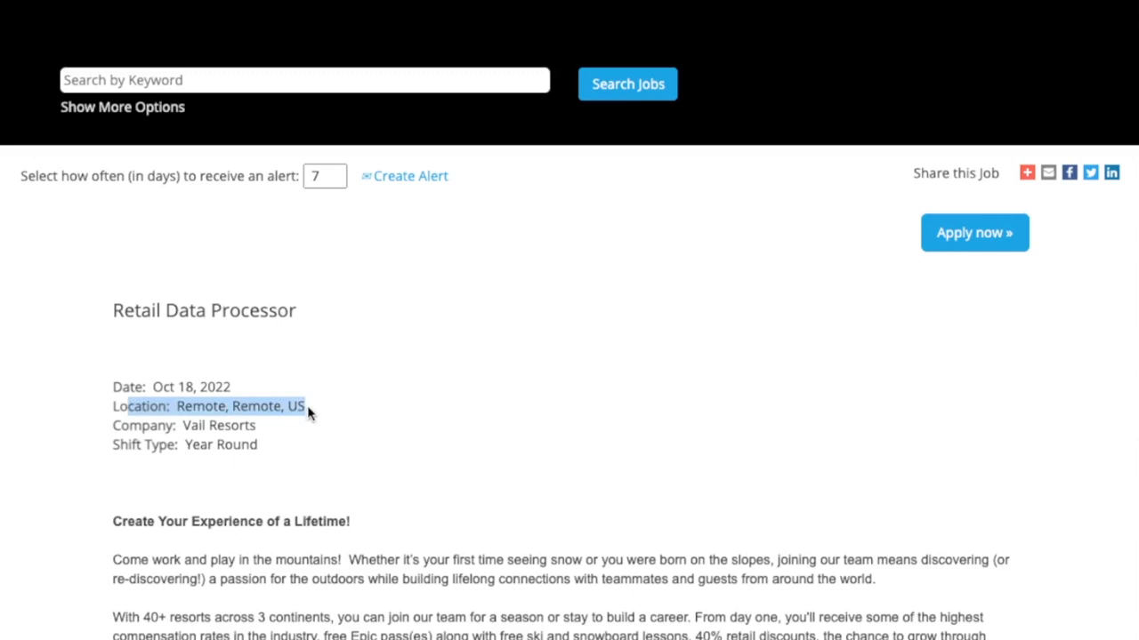
Scroll through the Job Summary, Specifications, Responsibilities and Requirements down to the Preferred Requirements.
scroll("down", 3)
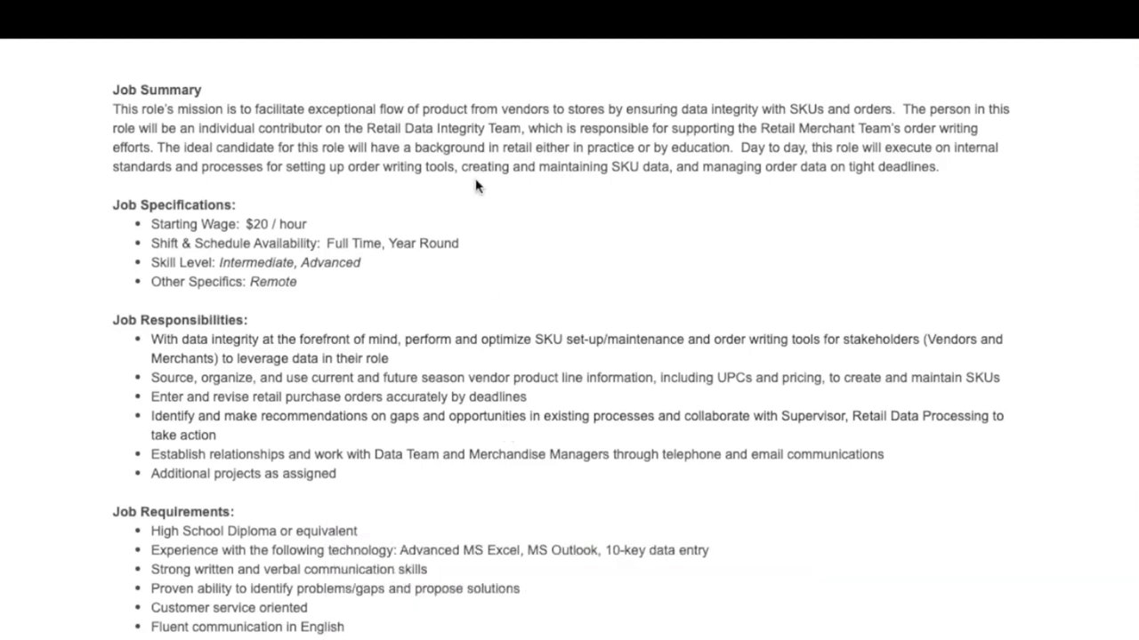
mouse_move(618, 39)
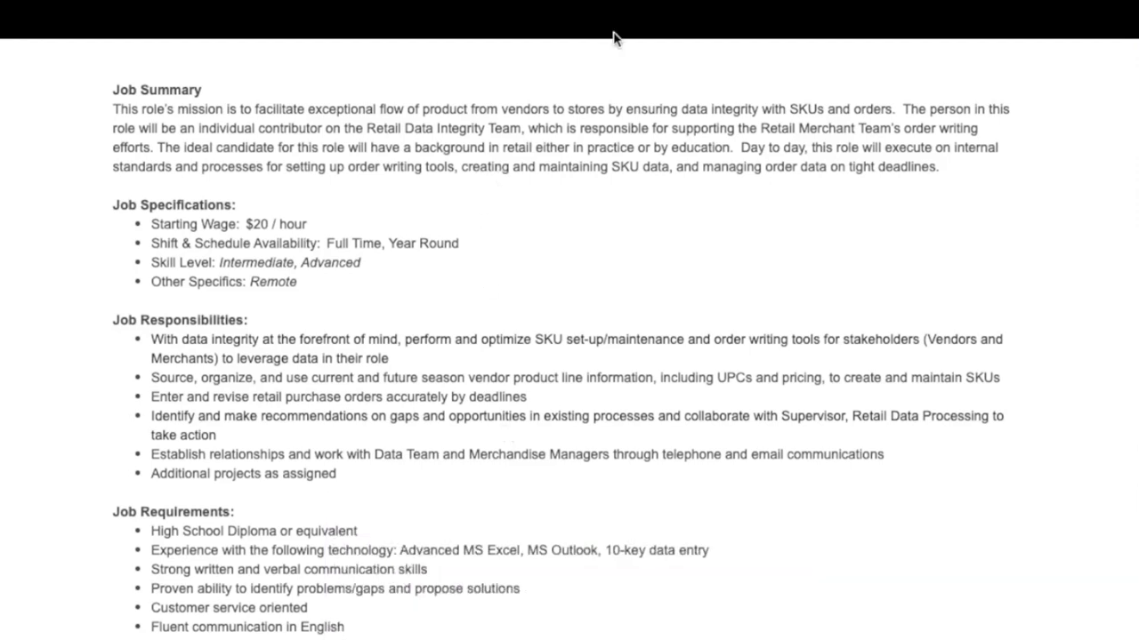
mouse_move(626, 116)
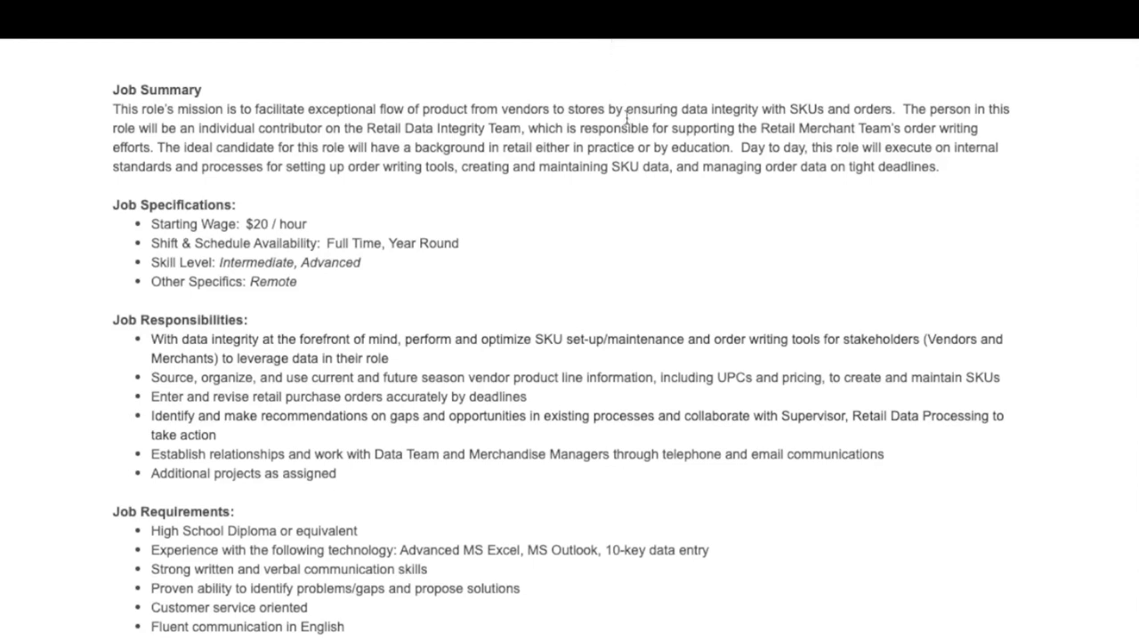
scroll("down", 3)
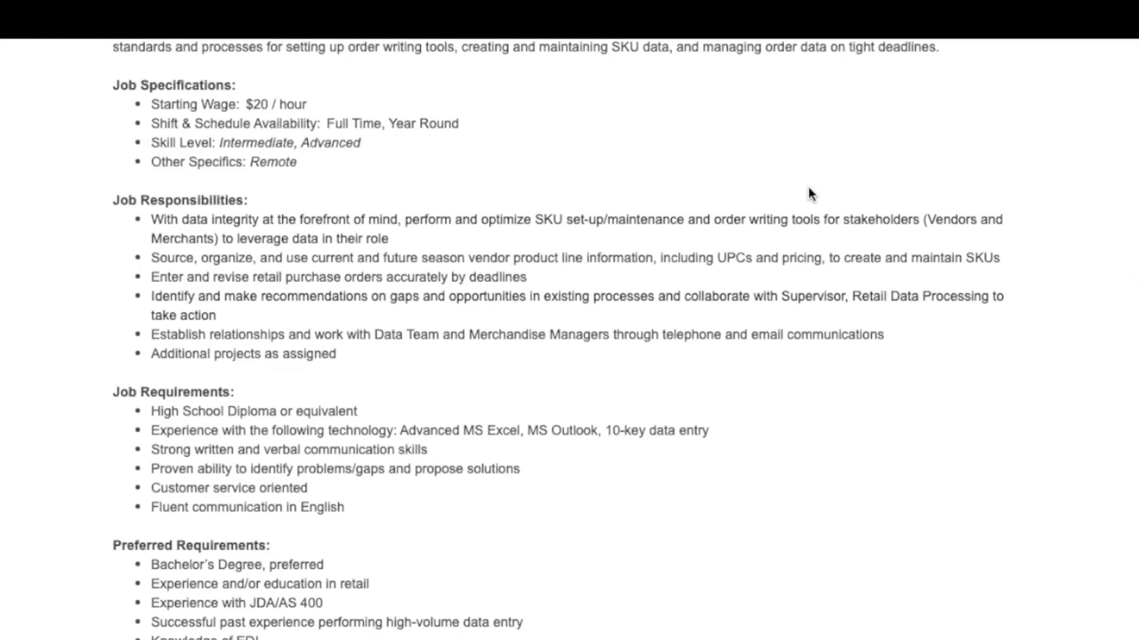
scroll("up", 3)
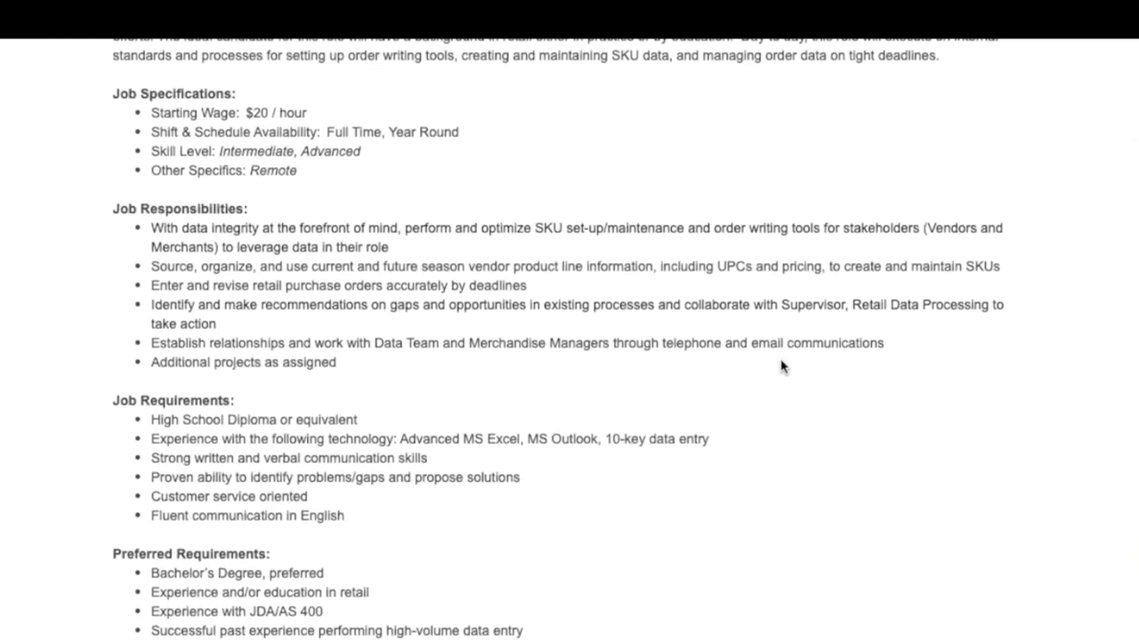
mouse_move(537, 335)
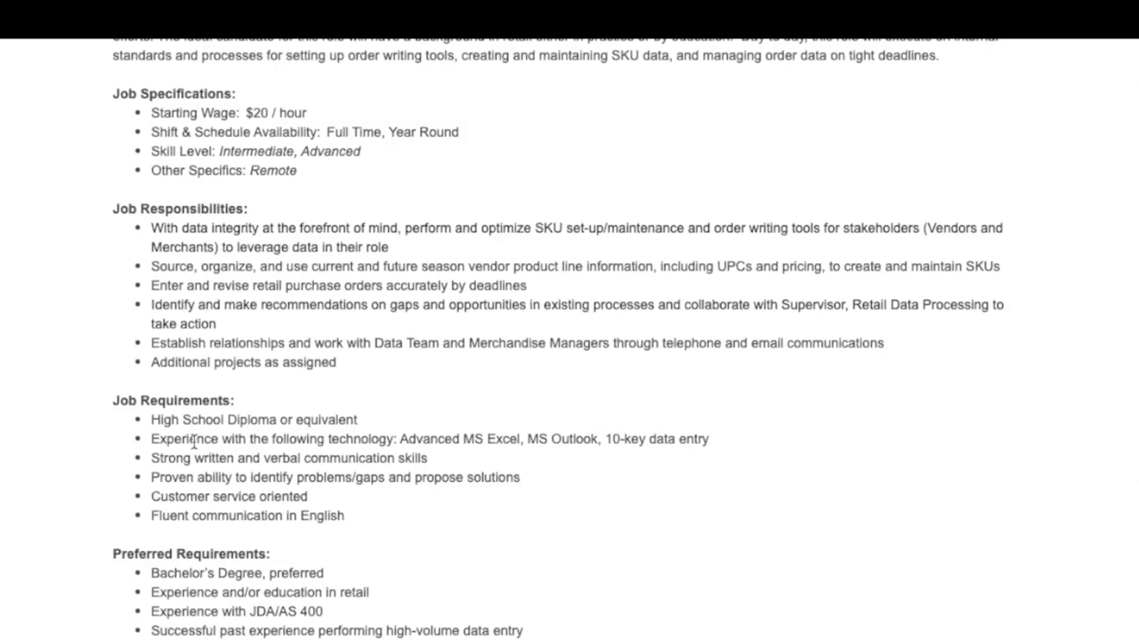
scroll("up", 3)
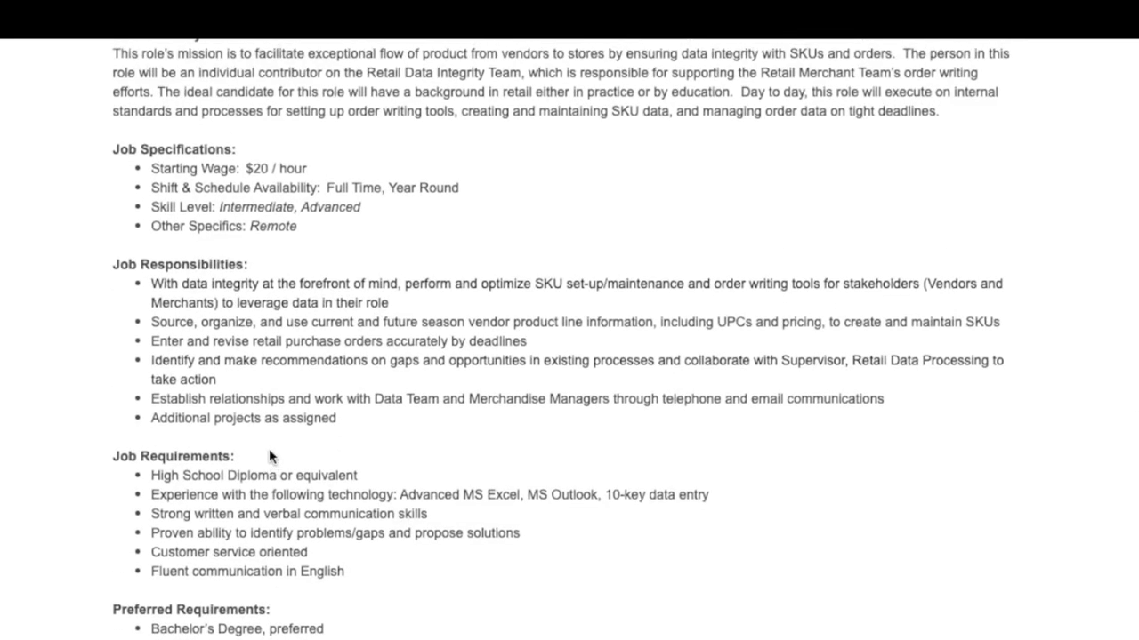
mouse_move(164, 168)
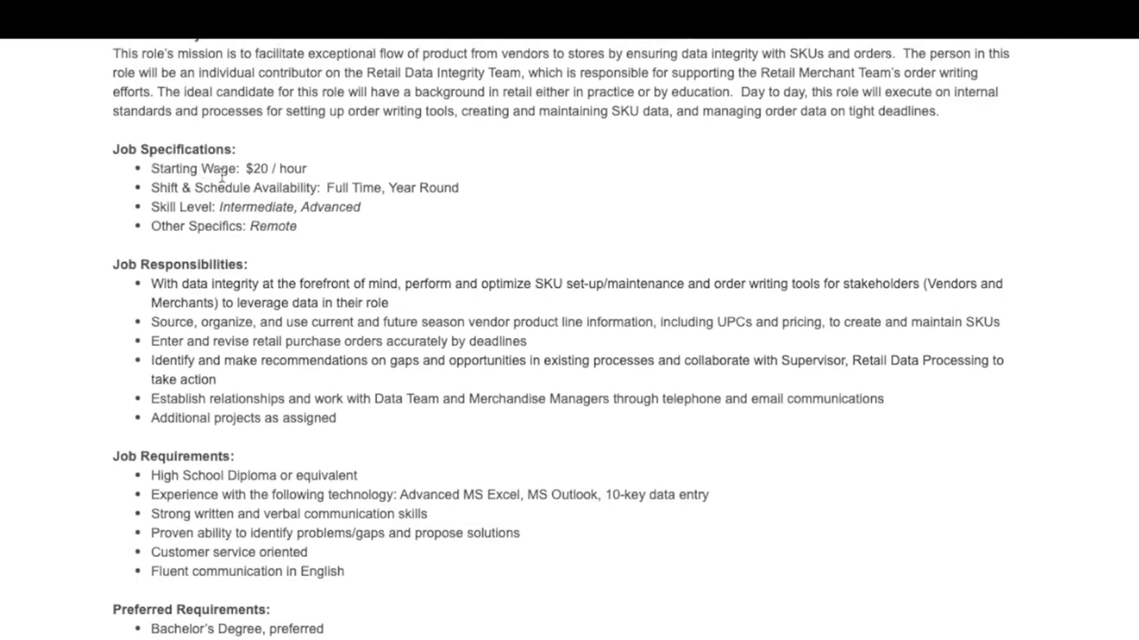
Reach the posting's lower sections and highlight the $20 - $22.75 budgeted pay range.
scroll("down", 3)
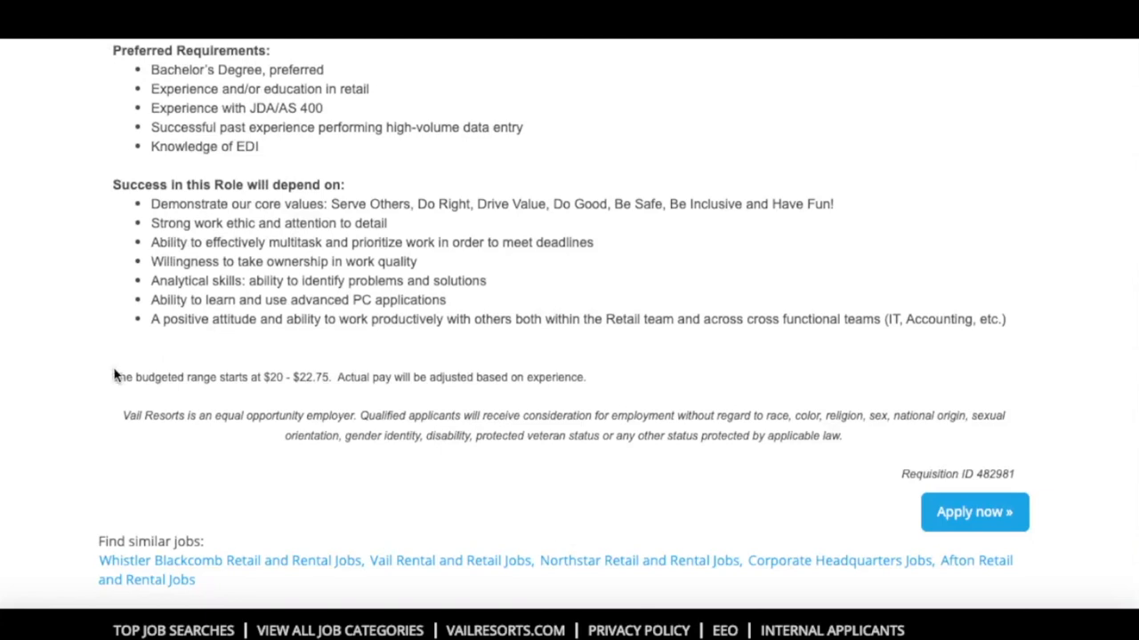
left_click_drag(114, 377, 286, 378)
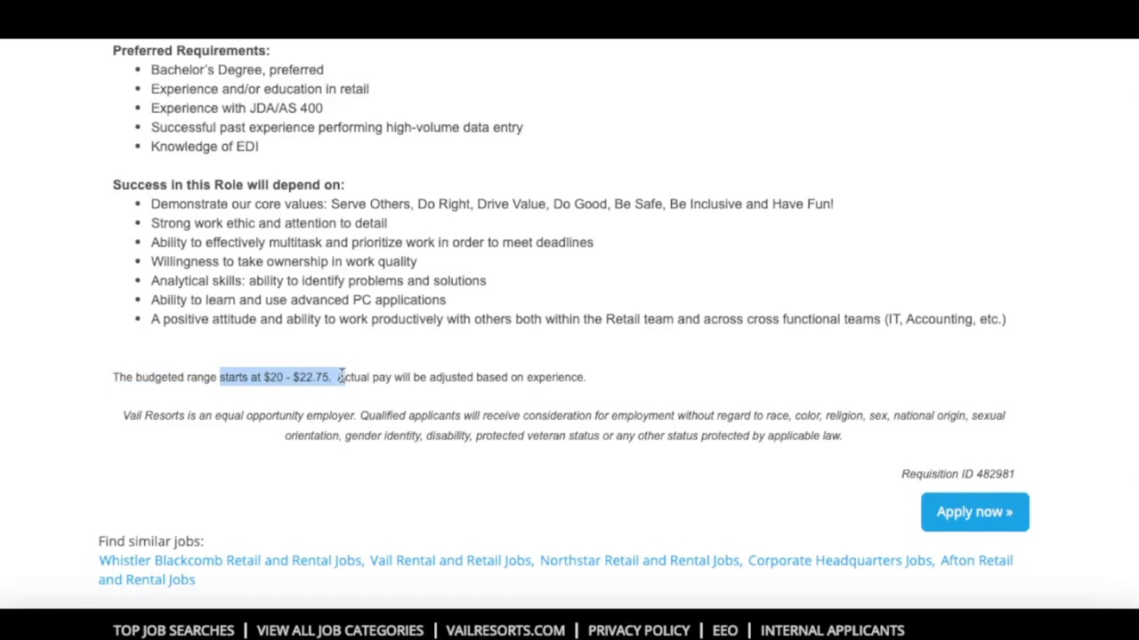
mouse_move(341, 366)
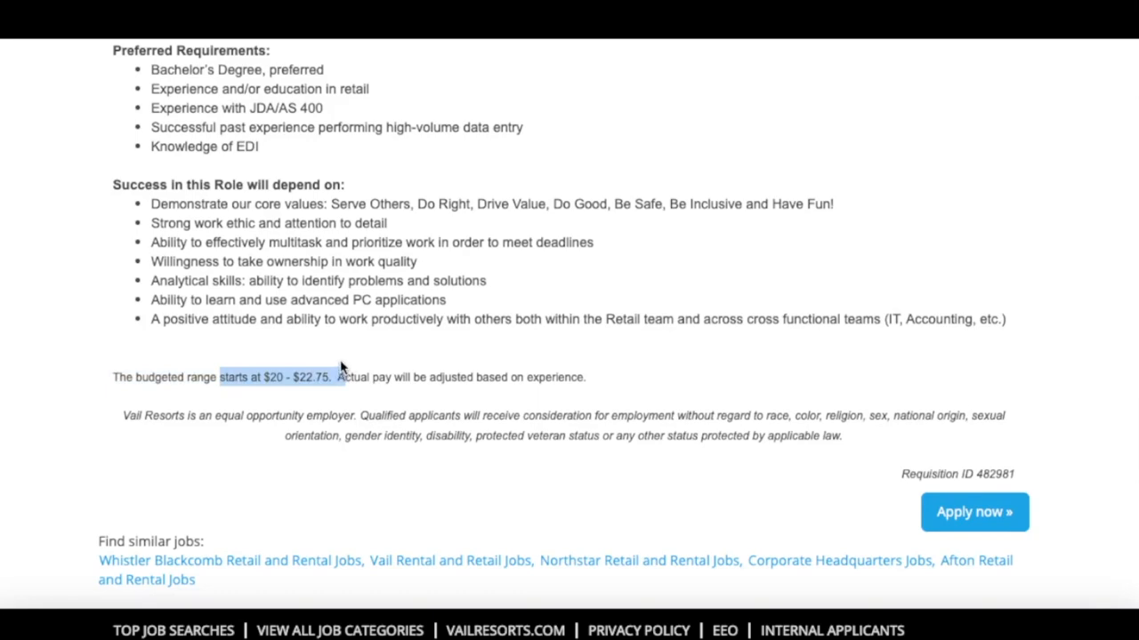
Scroll up past the Job Benefits section back to the Retail Data Processor title, location and shift type.
scroll("up", 3)
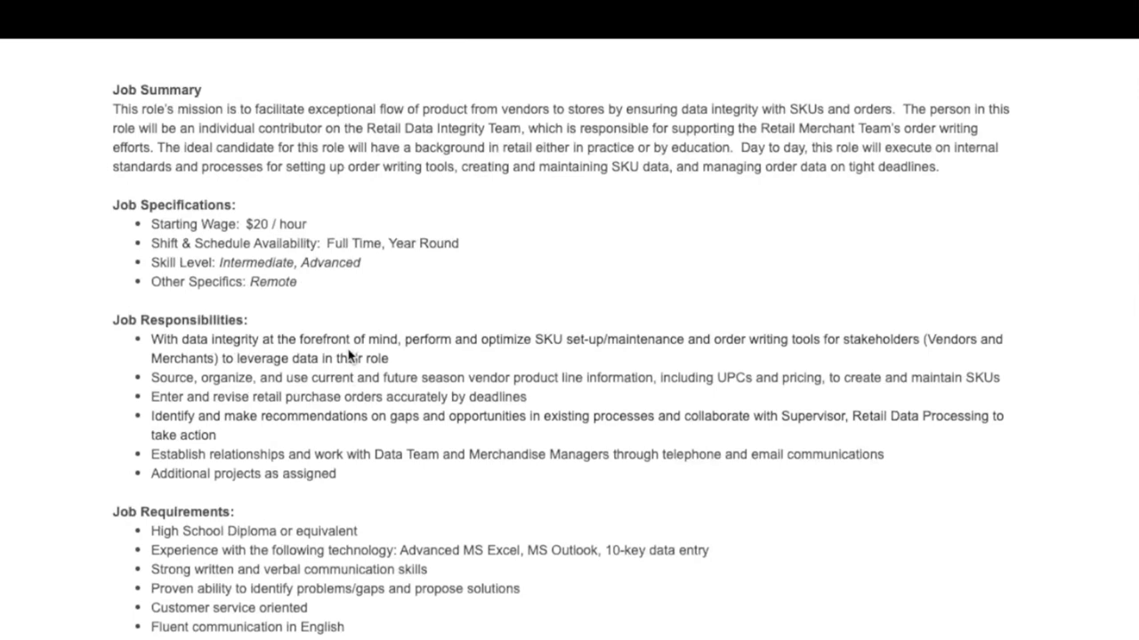
scroll("up", 3)
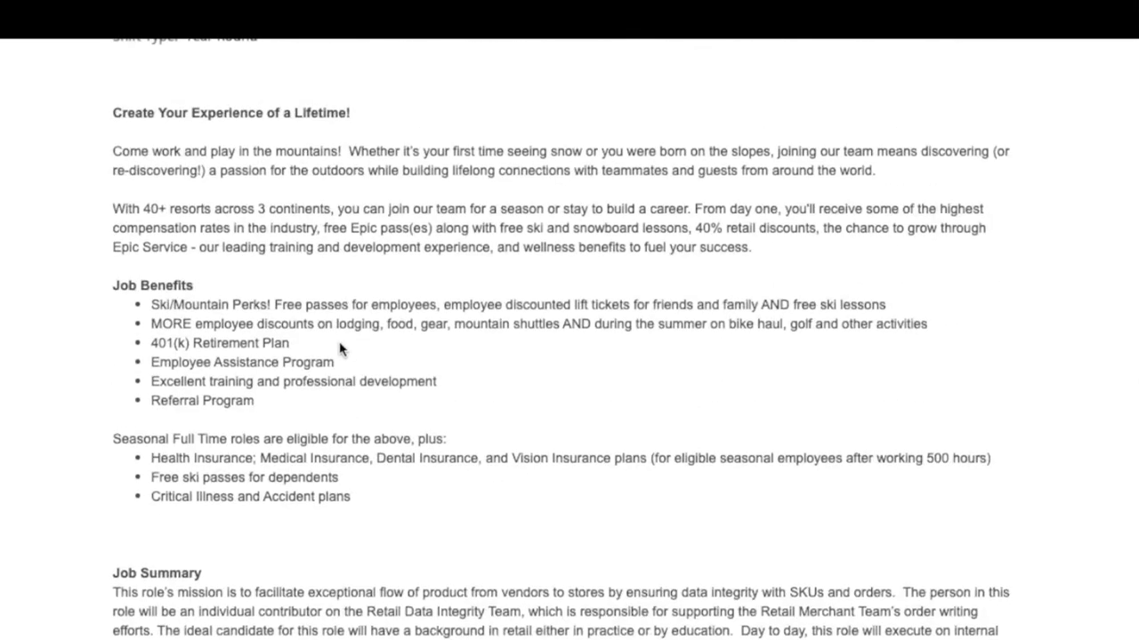
mouse_move(178, 306)
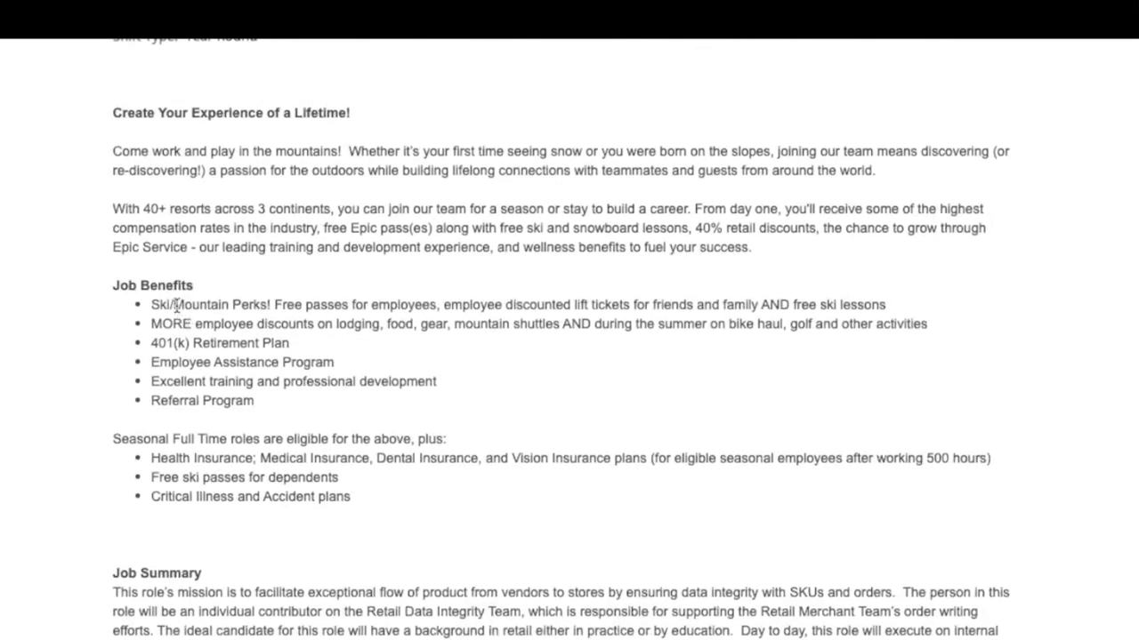
mouse_move(211, 277)
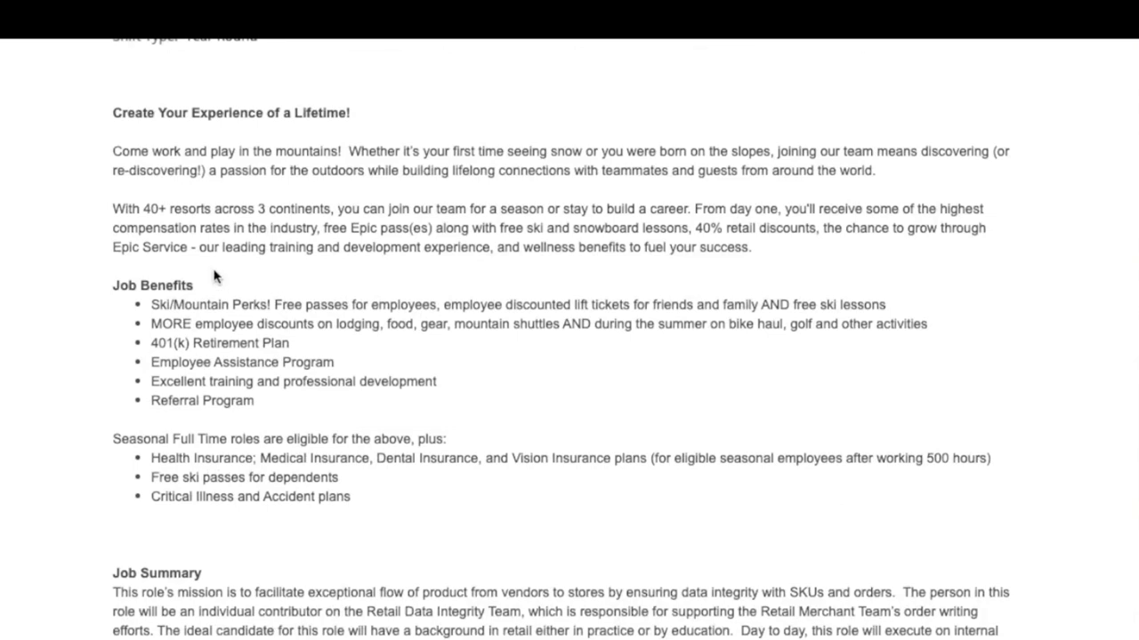
mouse_move(521, 245)
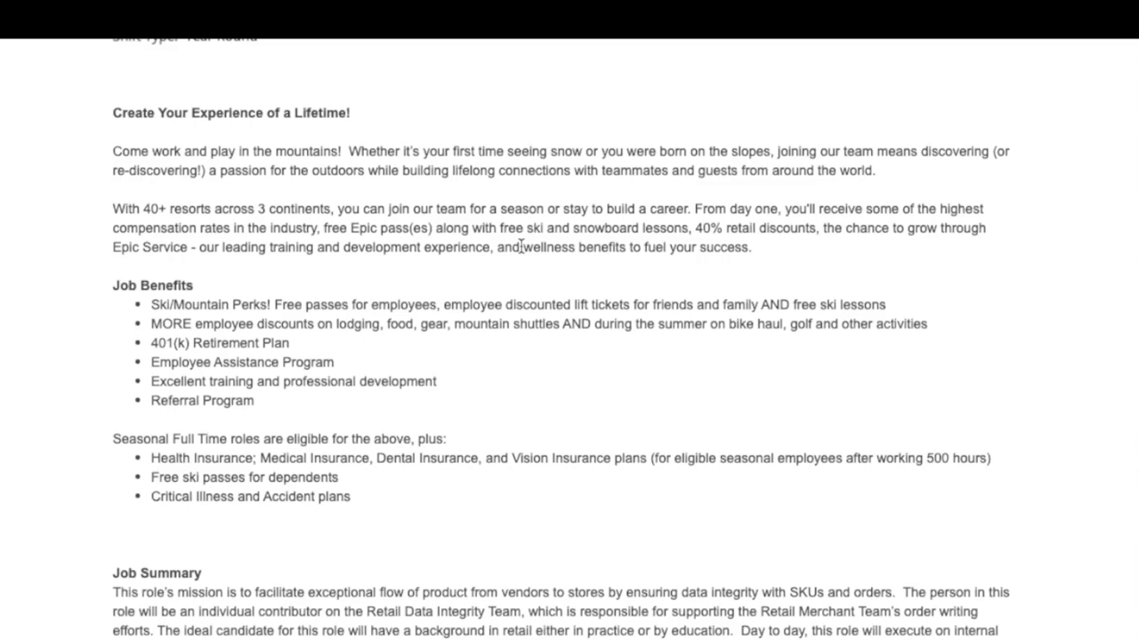
scroll("up", 3)
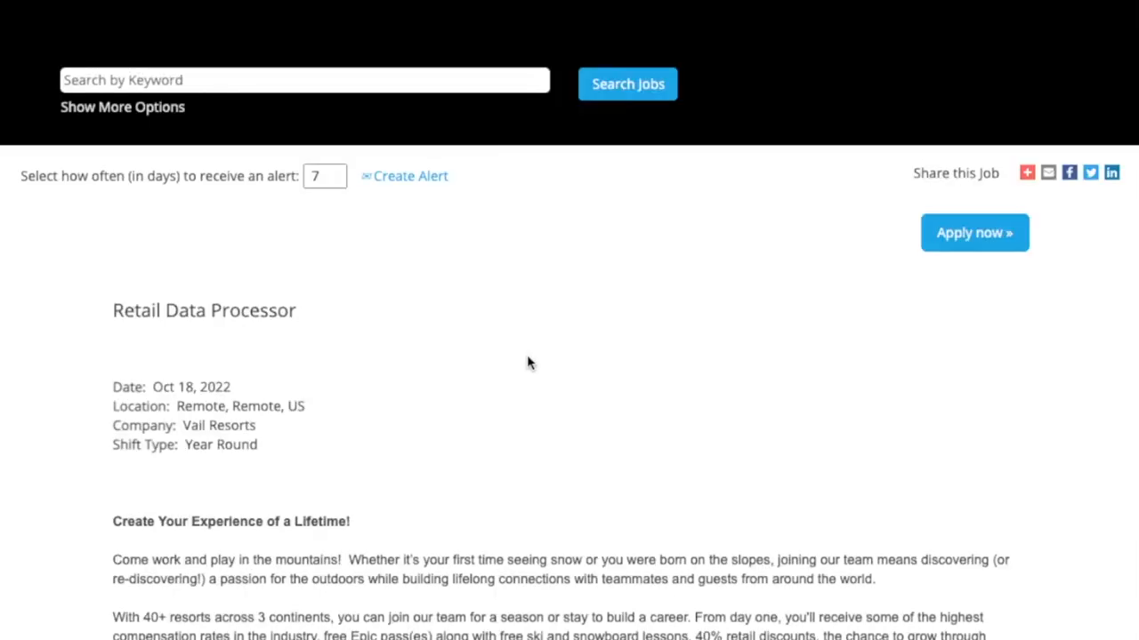